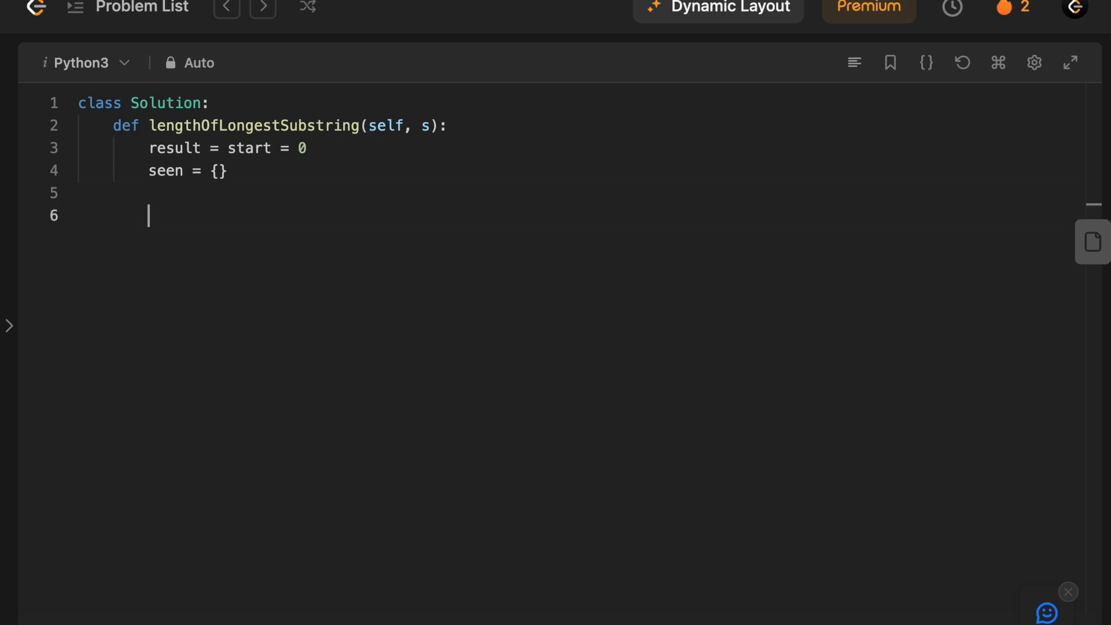
Write 'for i, letter in enumerate(s):' and begin its 'if seen' condition
{"action": "type", "text": "for i, letter in enumerate(s):"}
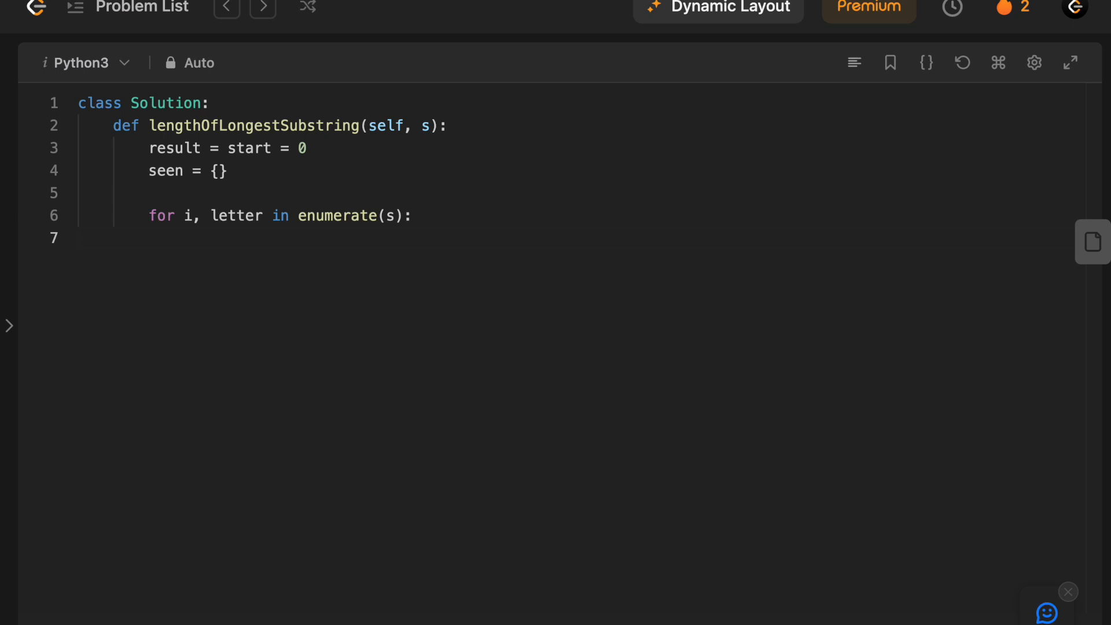
{"action": "type", "text": "if see"}
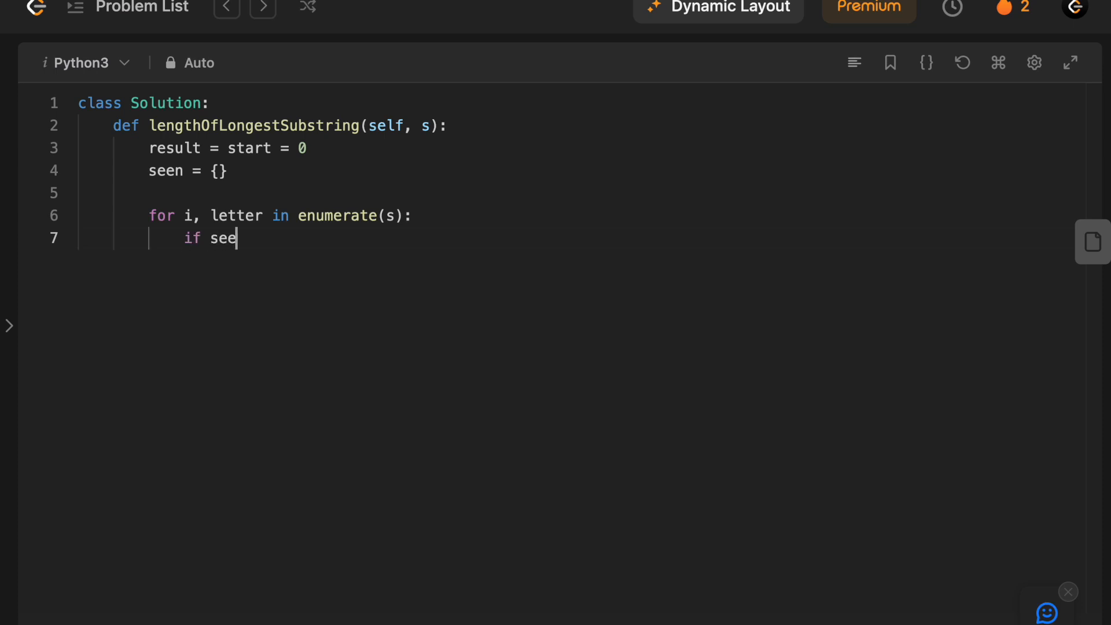
Finish 'if seen.get(letter, -1) >= start:' and set 'start = seen[letter] + 1'
{"action": "type", "text": "n.get(letter, -1)"}
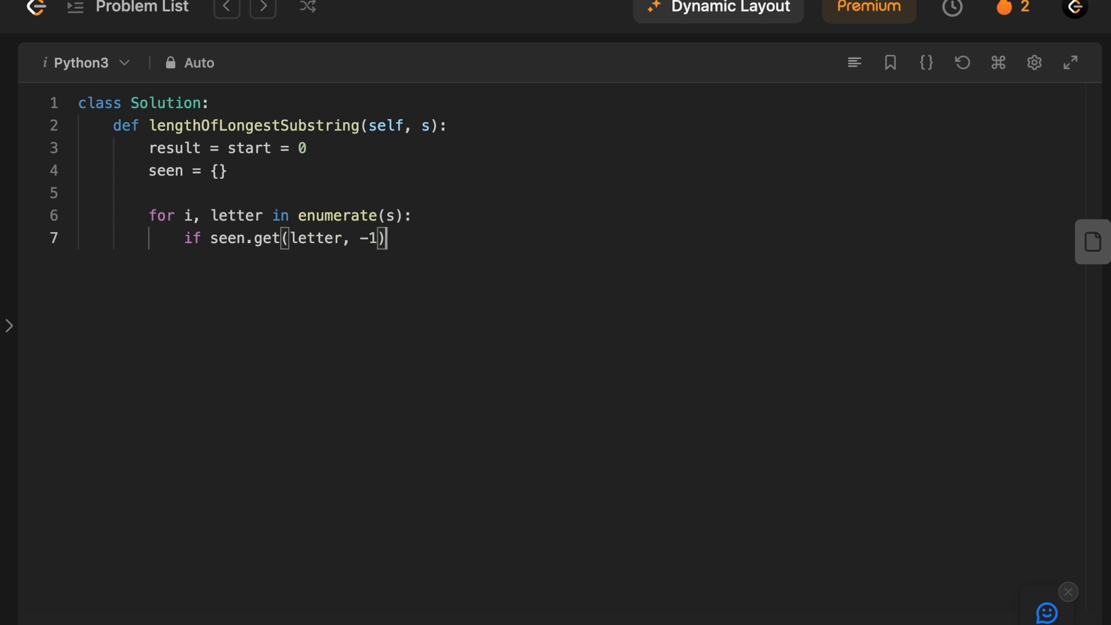
{"action": "type", "text": ">= start:"}
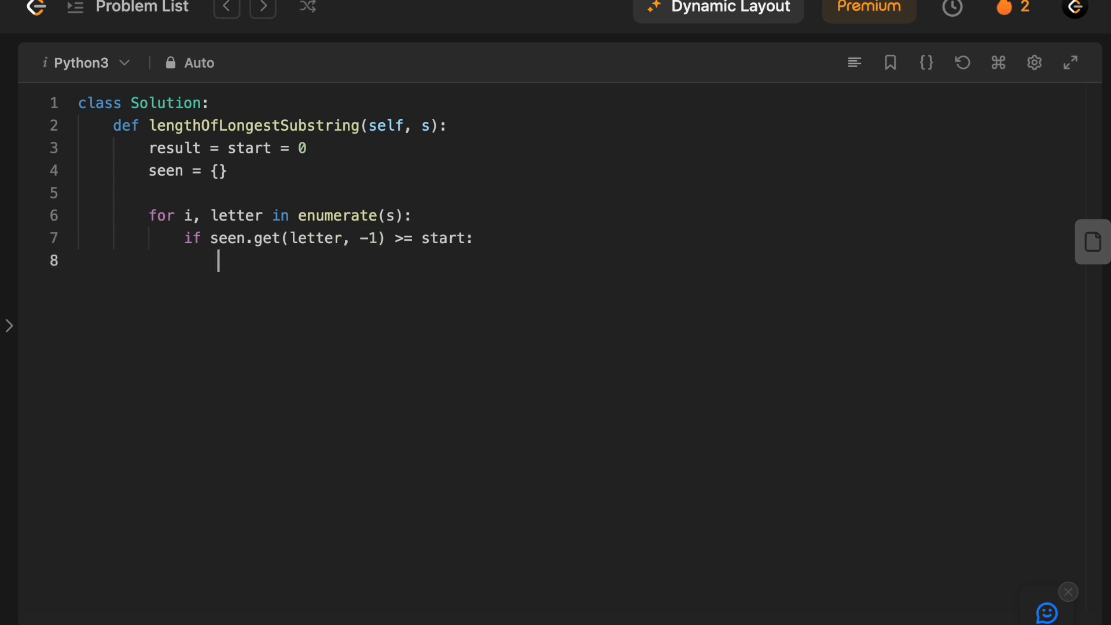
{"action": "type", "text": "start ="}
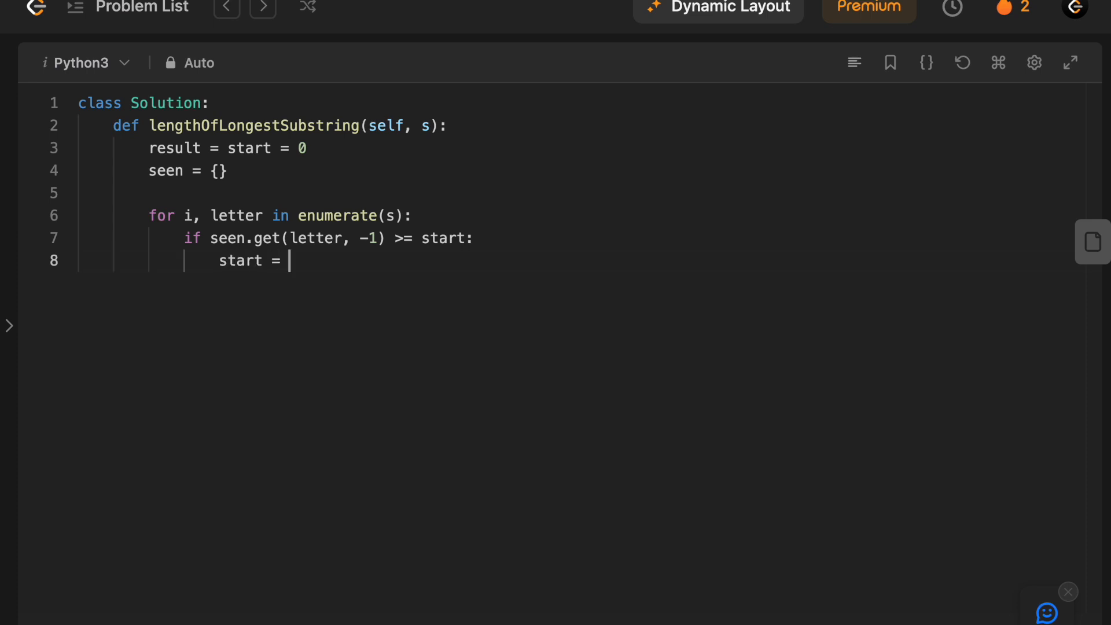
{"action": "type", "text": "seen[letter] +"}
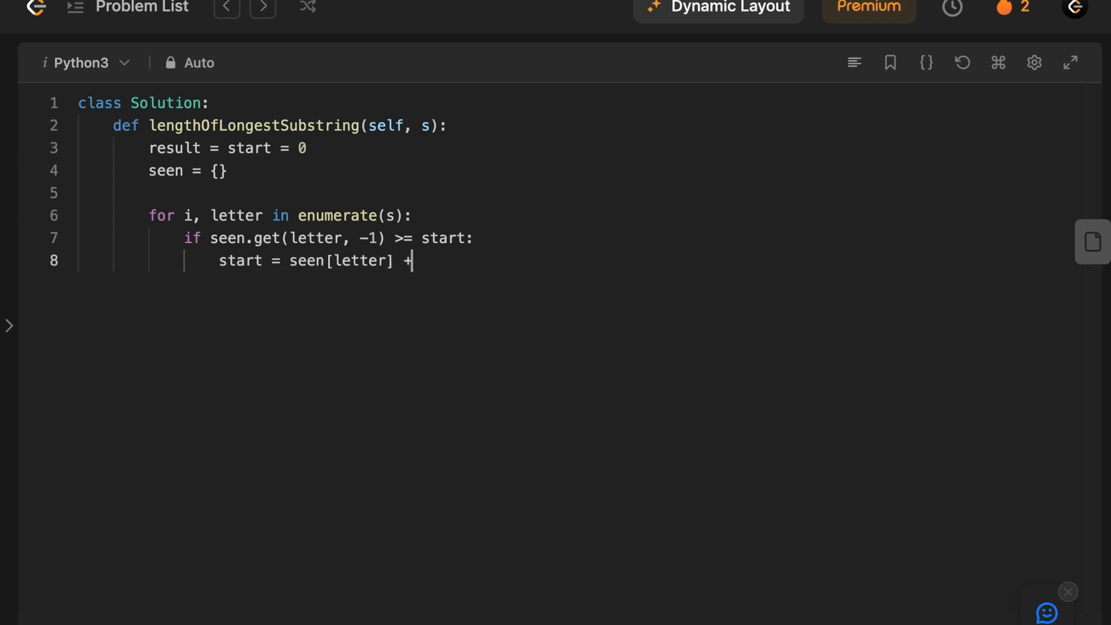
{"action": "type", "text": "1"}
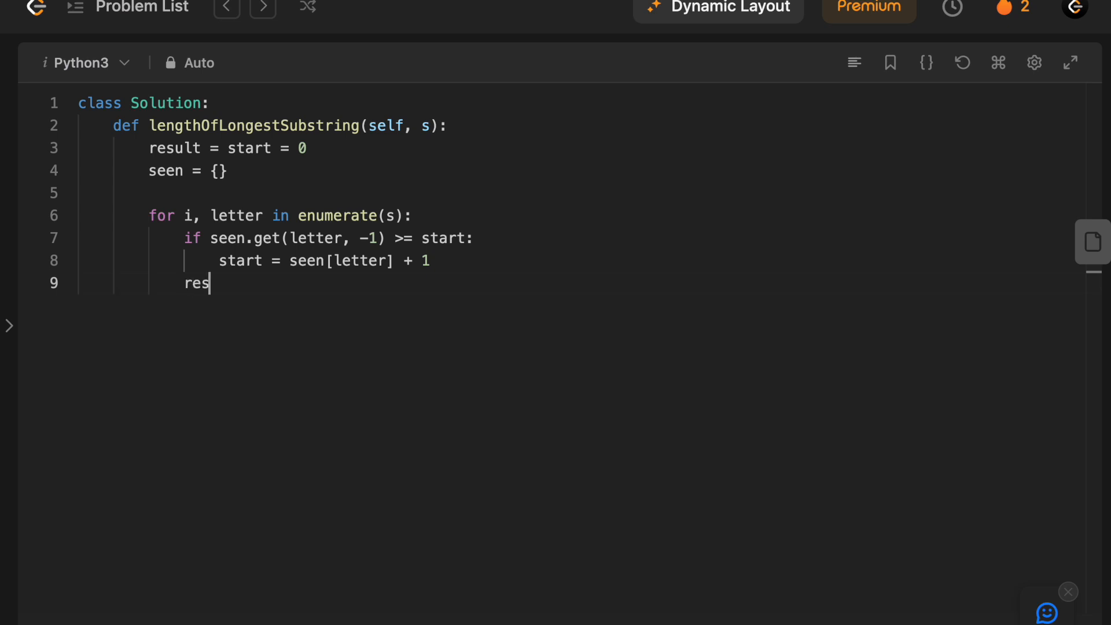
Update the window length with 'result = max(result, i - start + 1)'
{"action": "type", "text": "ult = max("}
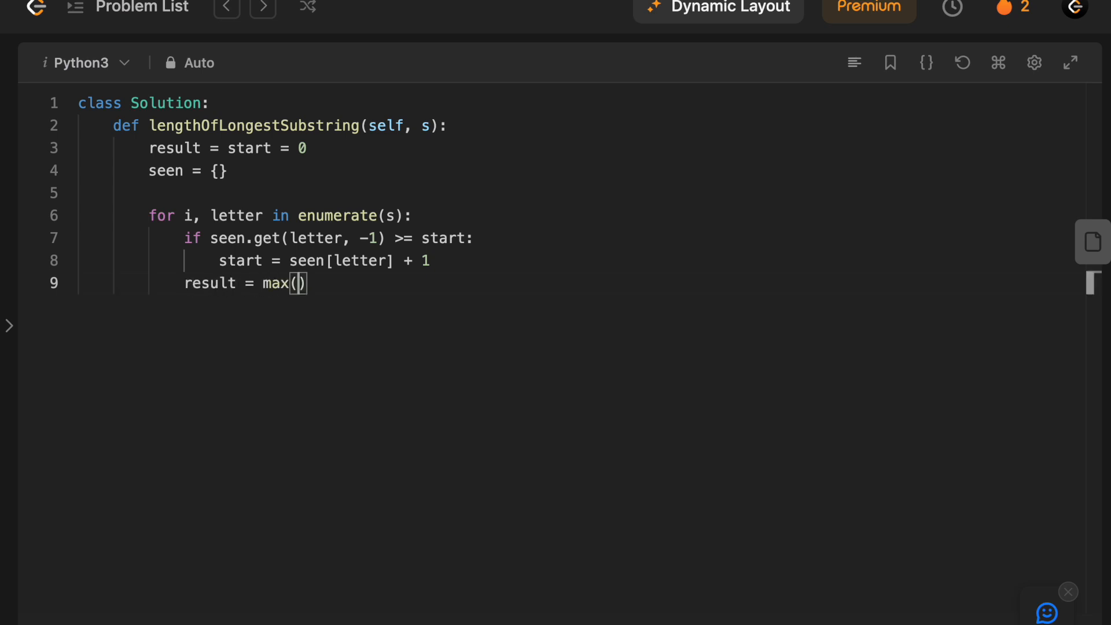
{"action": "type", "text": "result, i -"}
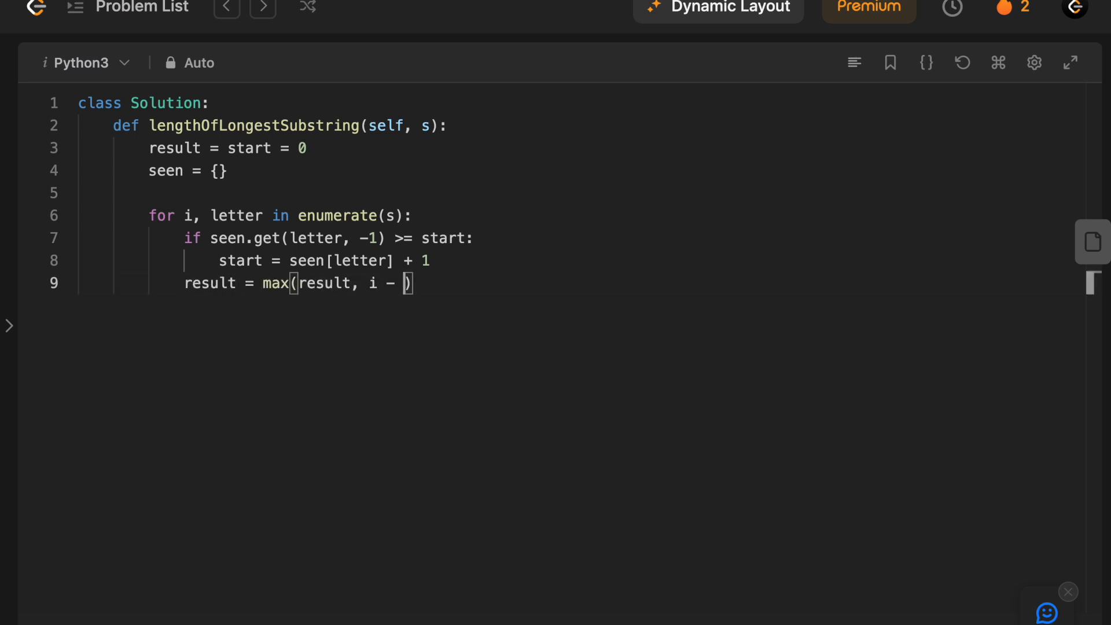
{"action": "type", "text": "start + 1"}
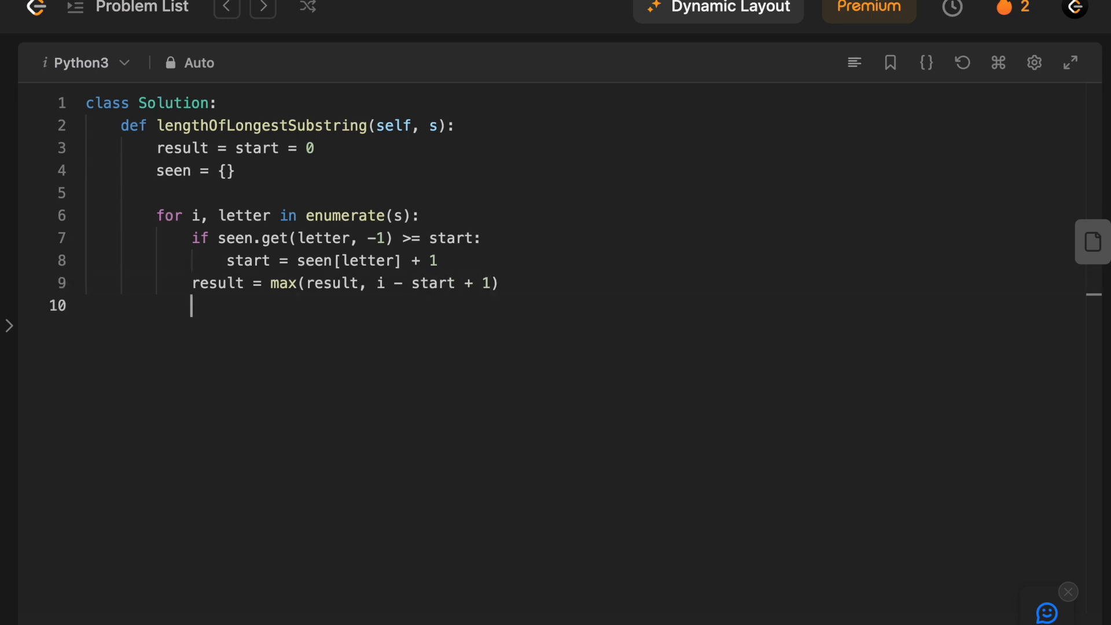
Record the letter's index with 'seen[letter] = i' before returning result
{"action": "type", "text": "seen"}
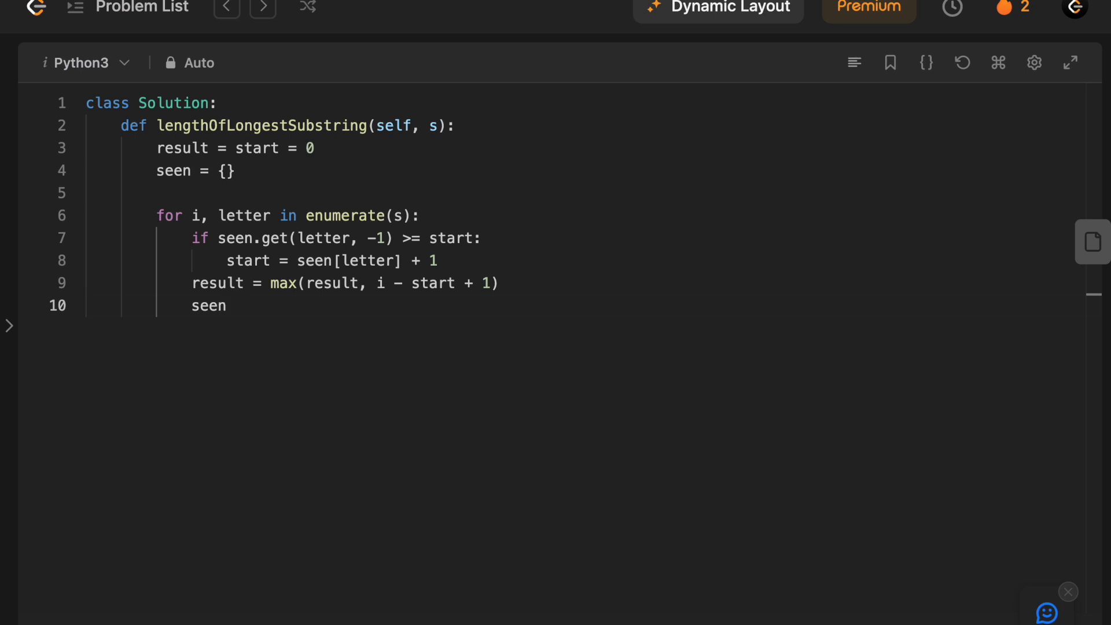
{"action": "type", "text": "[letter] = i"}
{"action": "type", "text": "return result"}
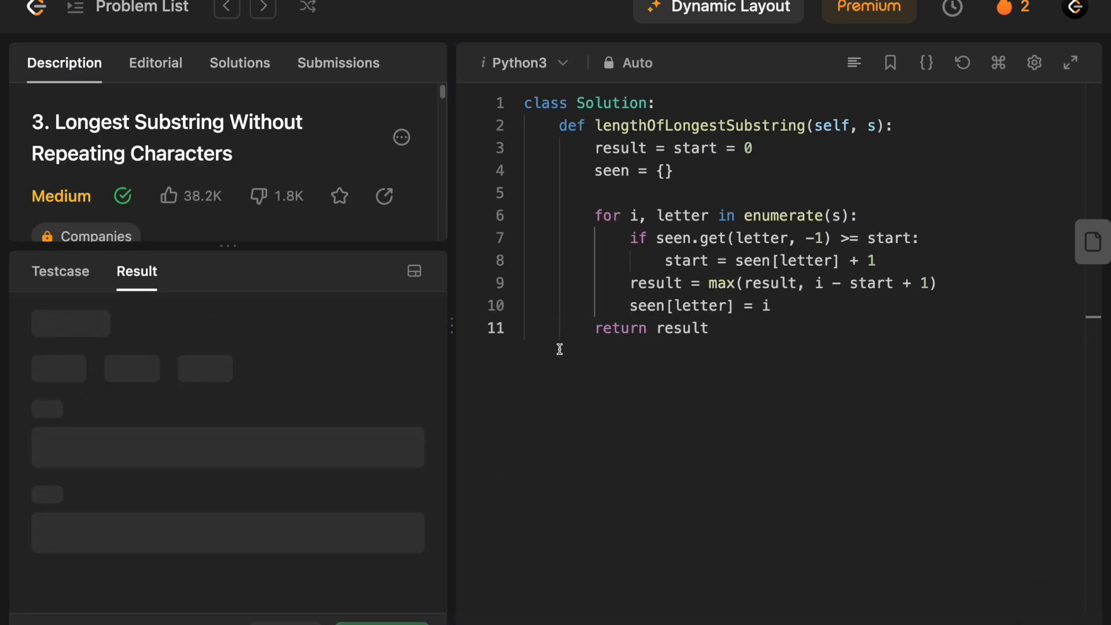
Submit the solution and view the Accepted result: 45 ms, beating 98.54% of Python3 users
{"action": "left_click", "coordinate": [338, 63]}
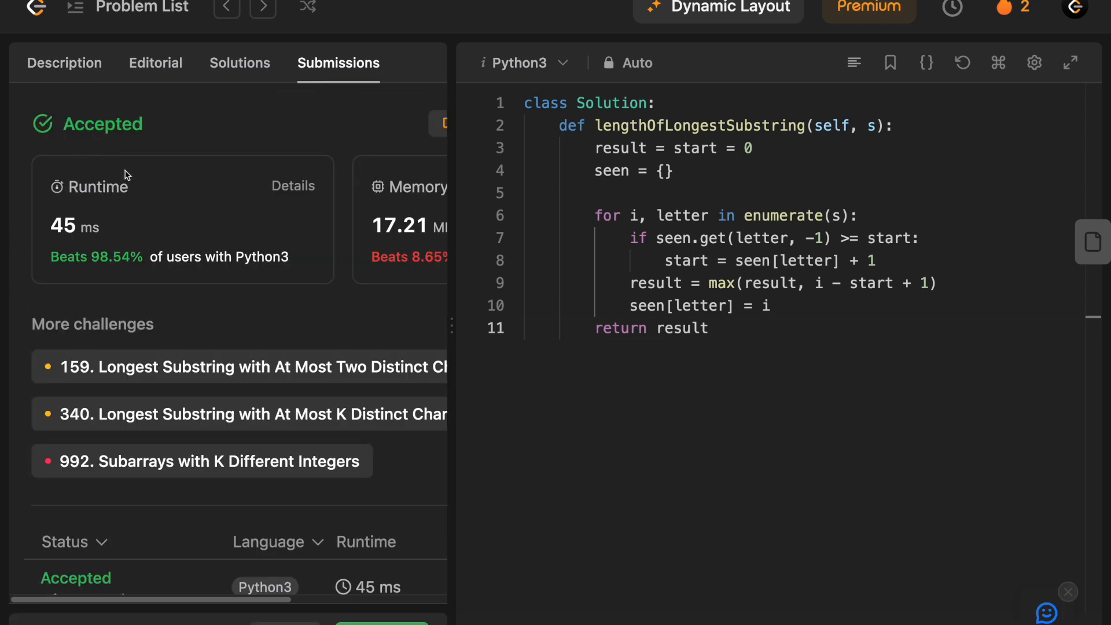
{"action": "mouse_move", "coordinate": [198, 289]}
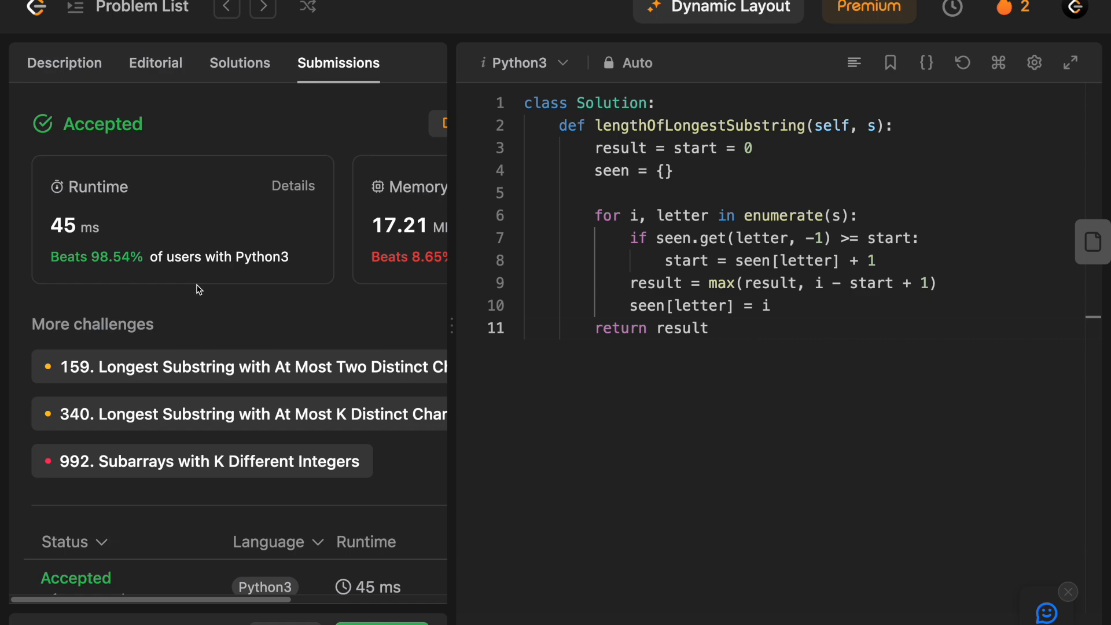